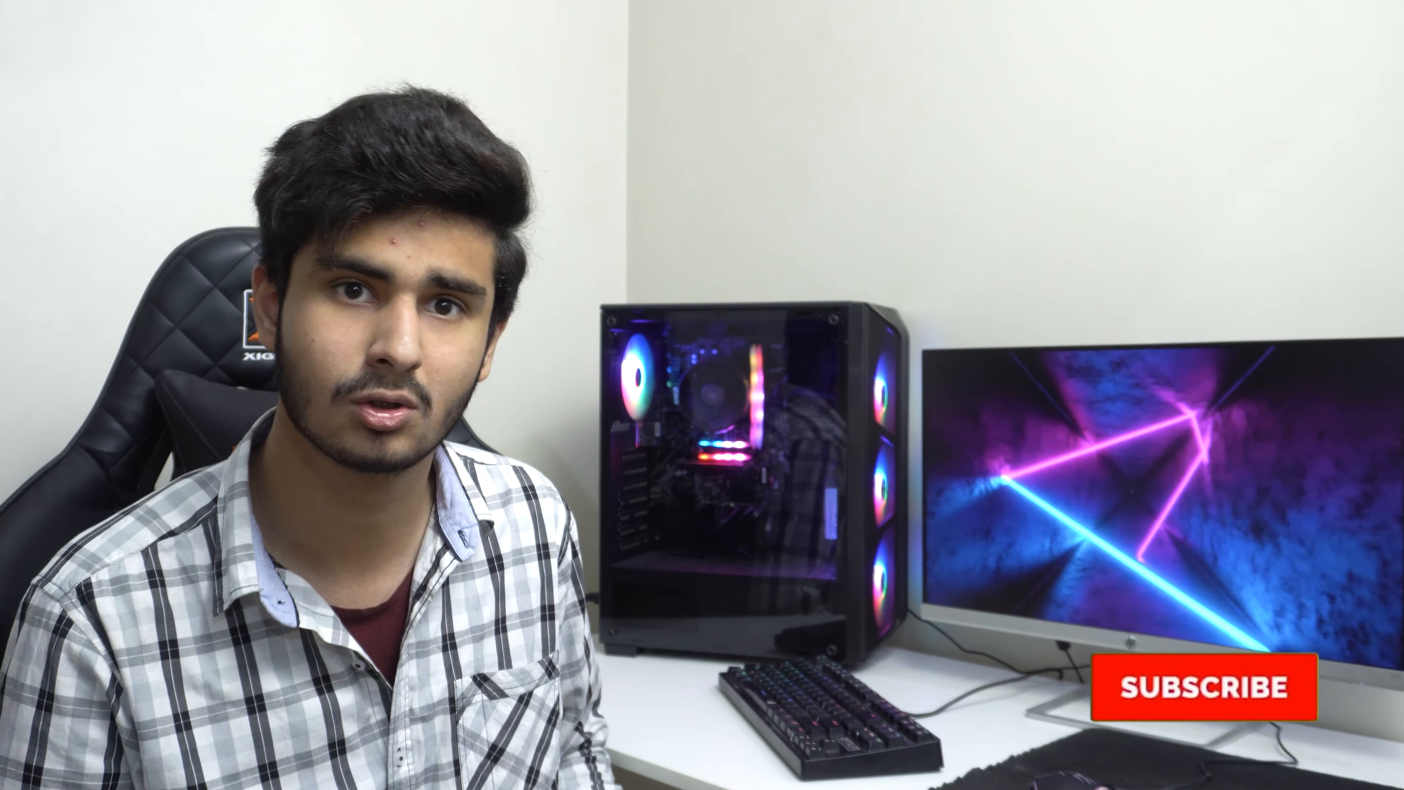
pyautogui.click(1206, 686)
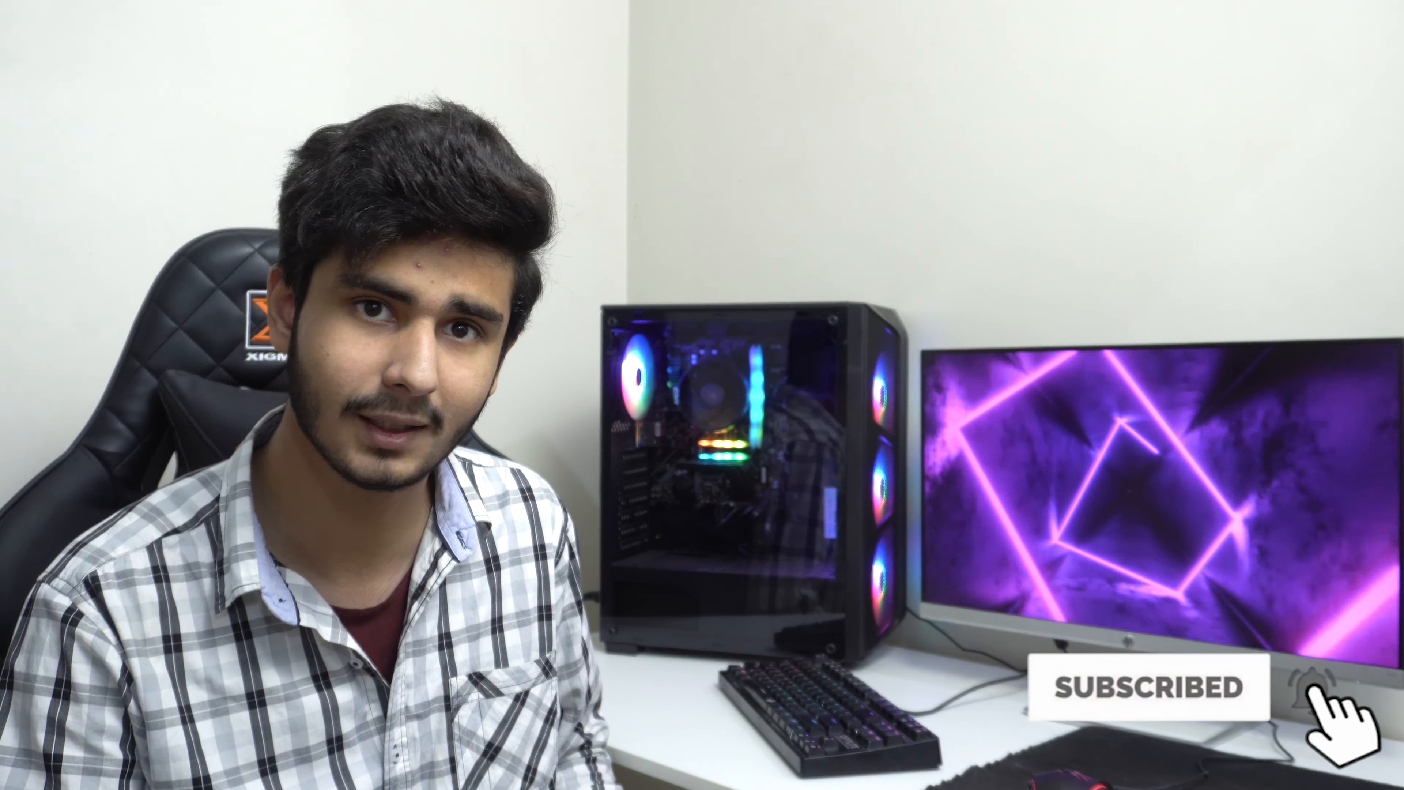